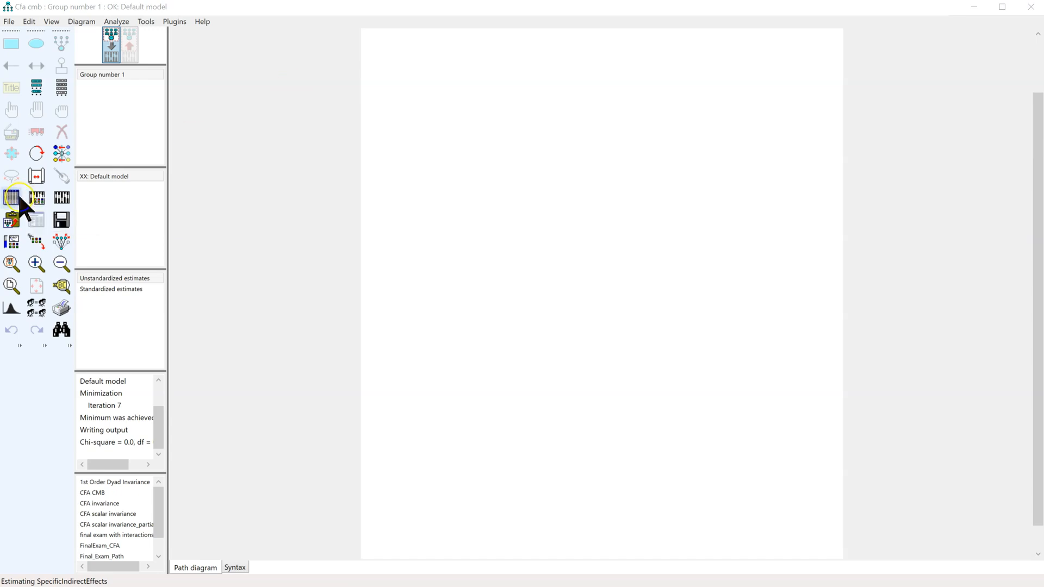
mouse_move(11, 197)
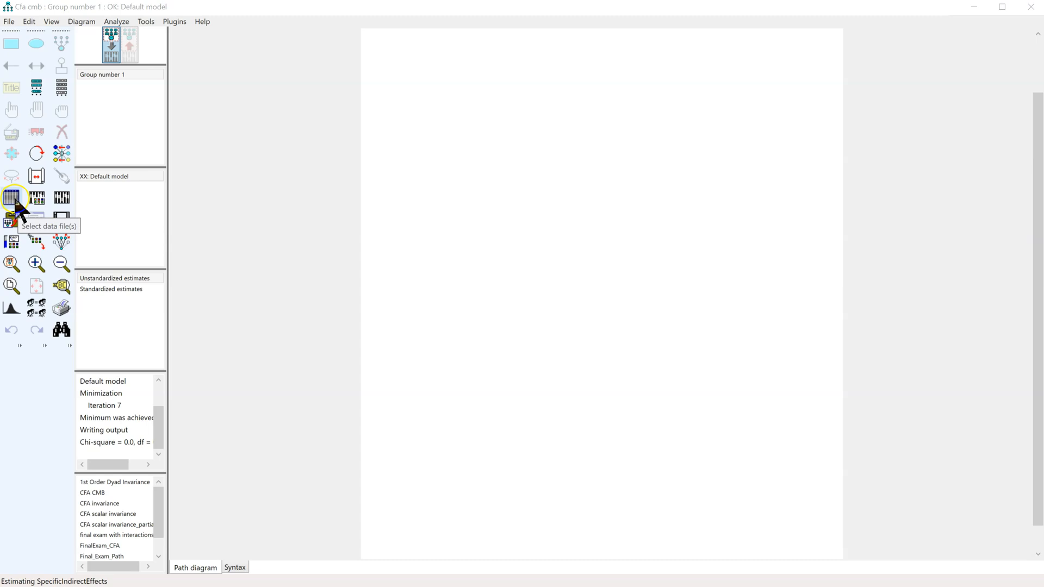
Show the list of installed plugins from the menu bar
left_click(174, 22)
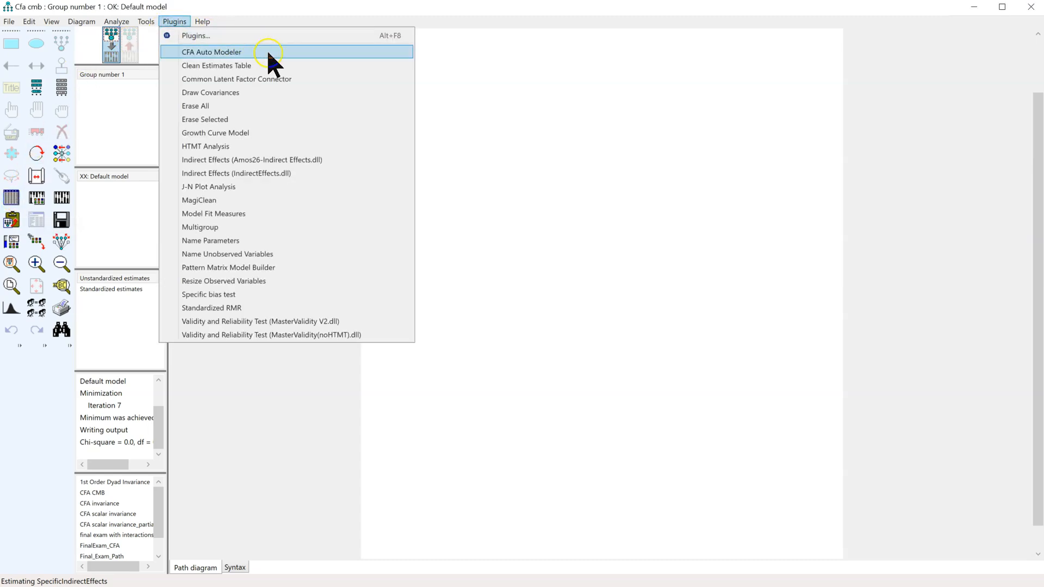
Launch CFA Auto Modeler and select all item variables, leaving EarlyAdopter and non-item variables out
left_click(210, 52)
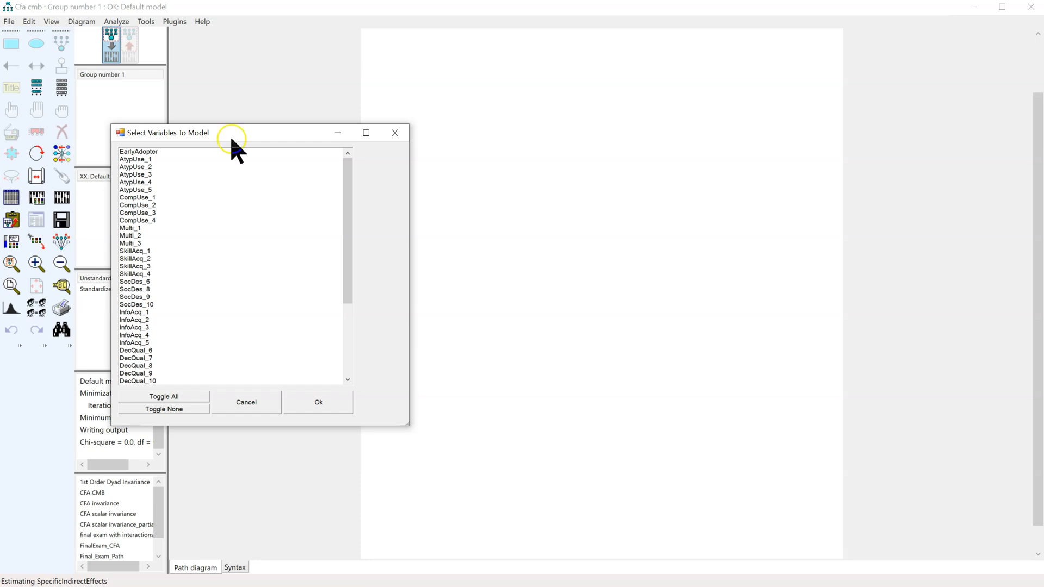
mouse_move(256, 143)
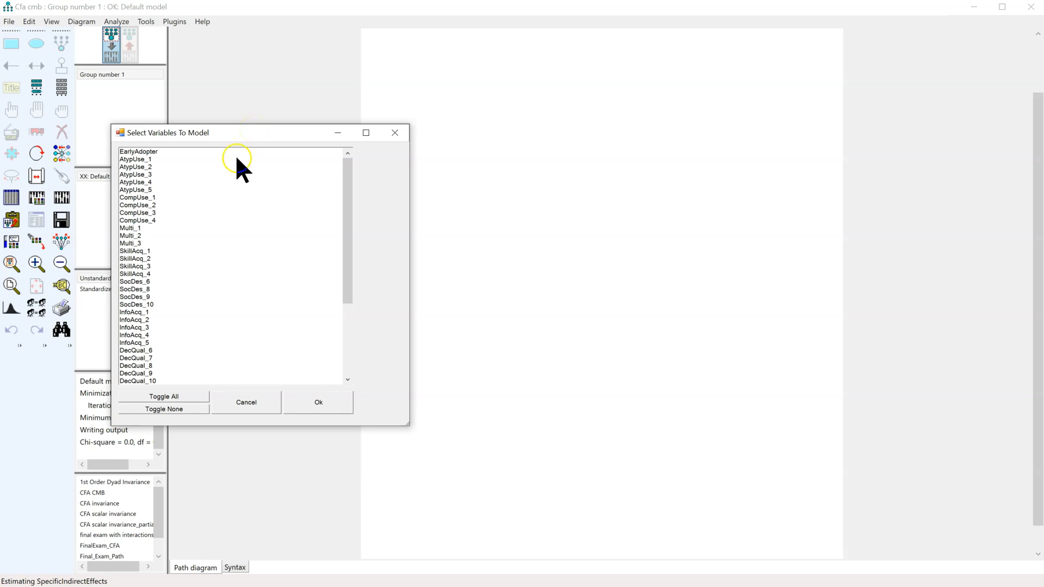
mouse_move(227, 257)
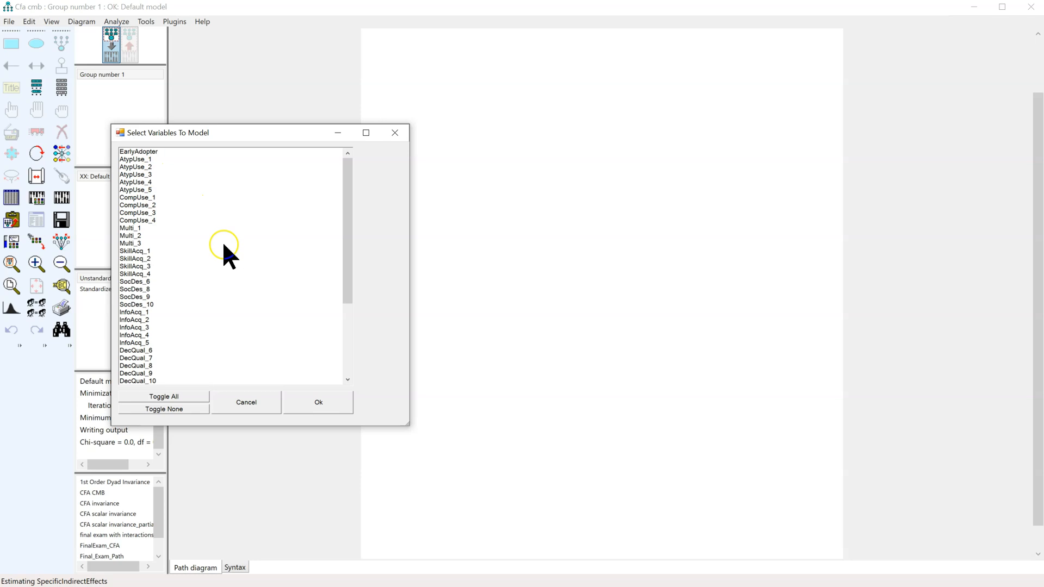
left_click(135, 159)
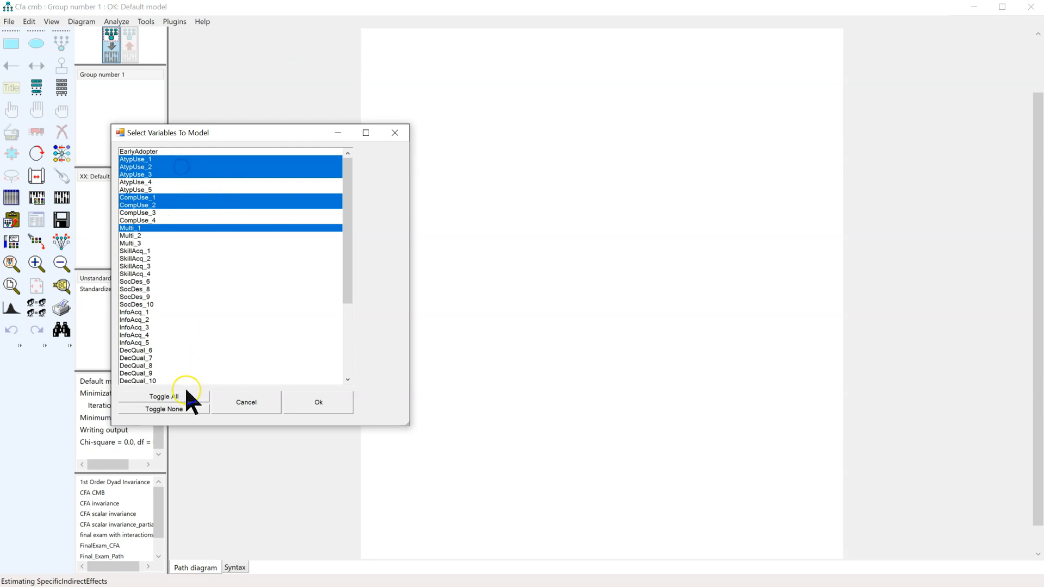
left_click(162, 408)
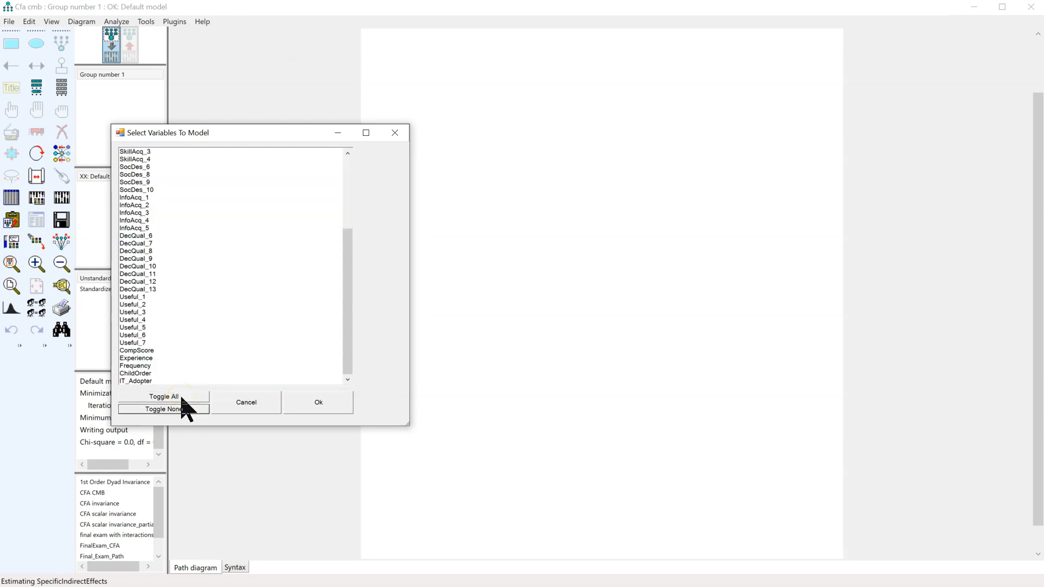
left_click(162, 395)
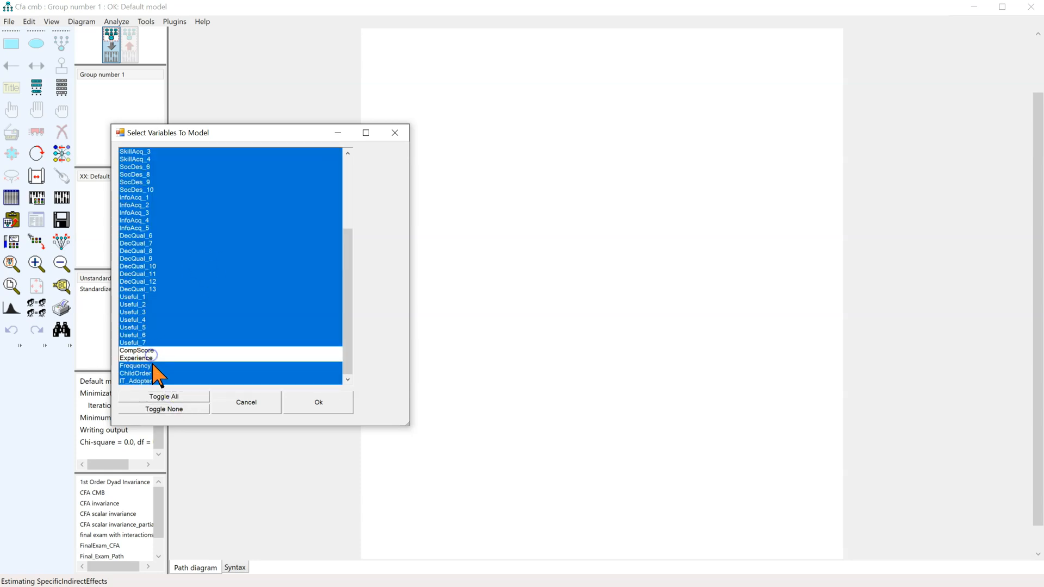
left_click(135, 366)
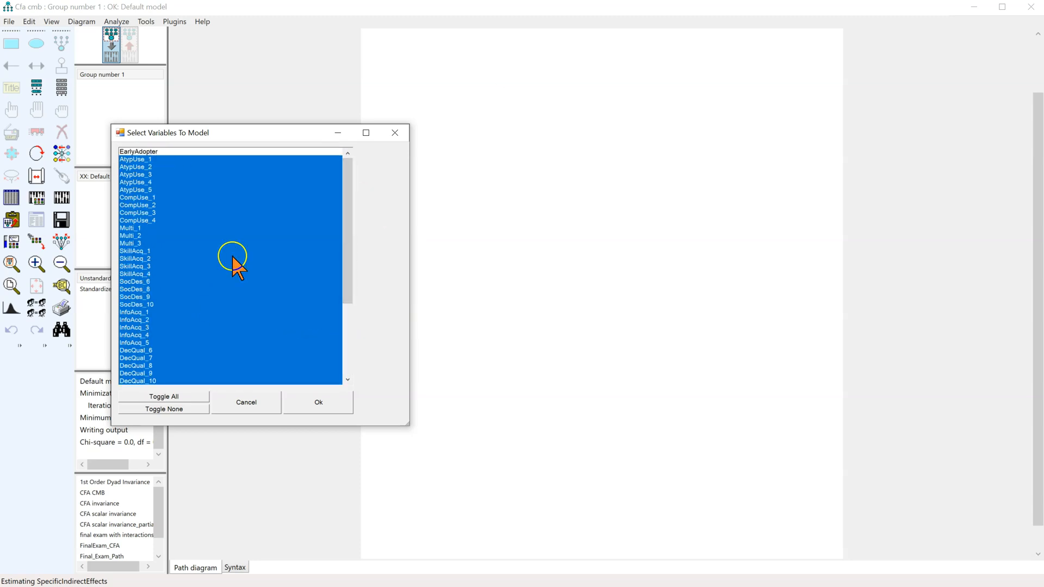
left_click(319, 403)
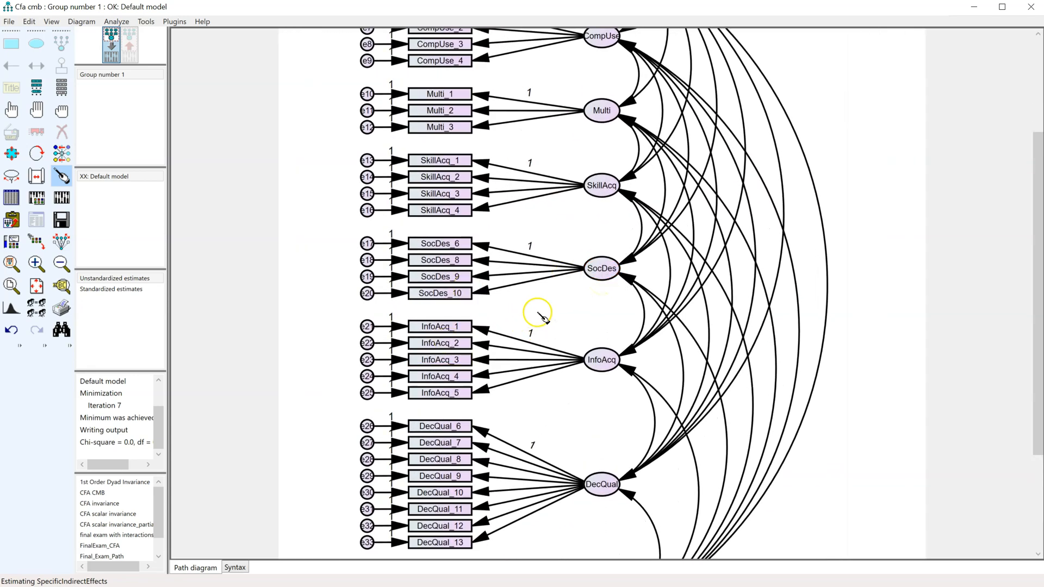
Generate the CFA model and zoom in on the resulting path diagram
left_click(440, 243)
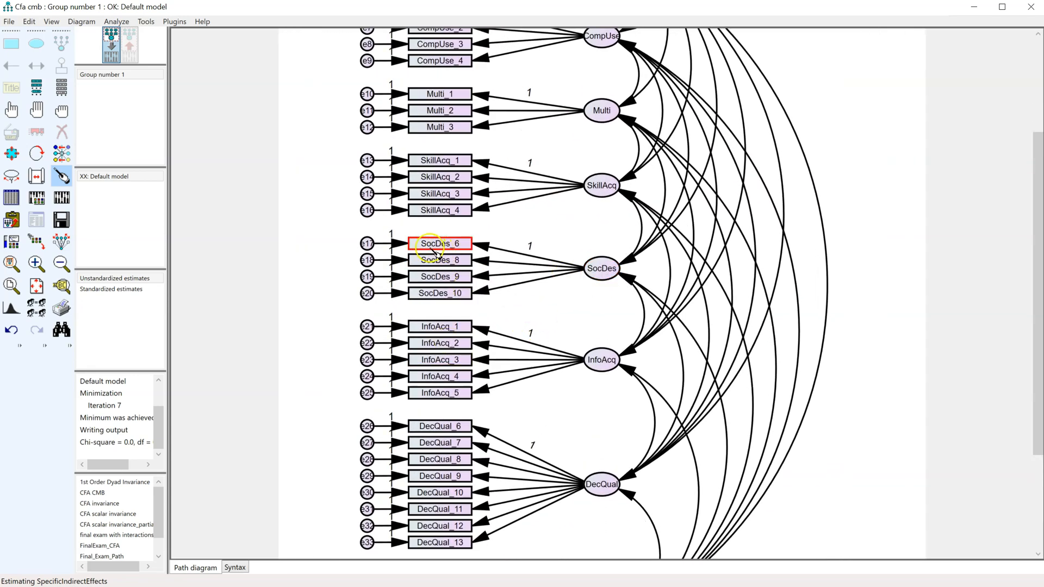
scroll("down", 3)
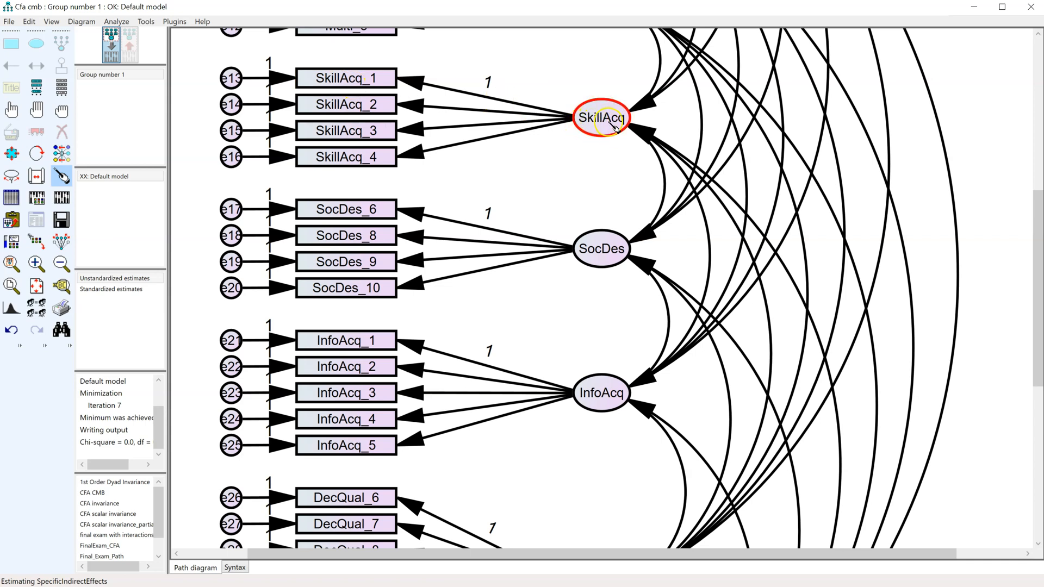
left_click(601, 248)
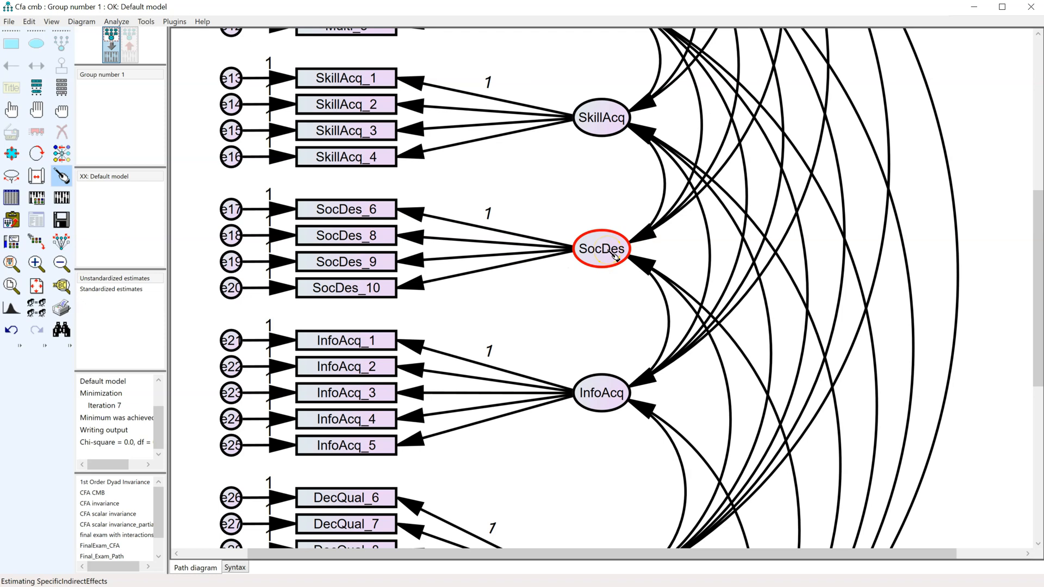
Review the SocDes indicators 6, 8, 9 and 10 and their latent factor in the diagram
left_click(346, 209)
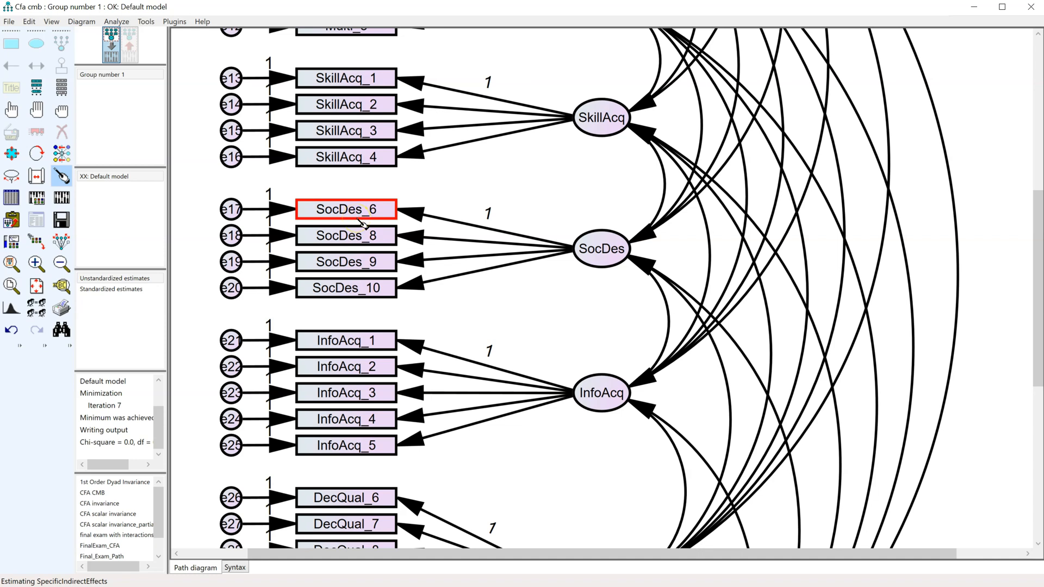
left_click(346, 287)
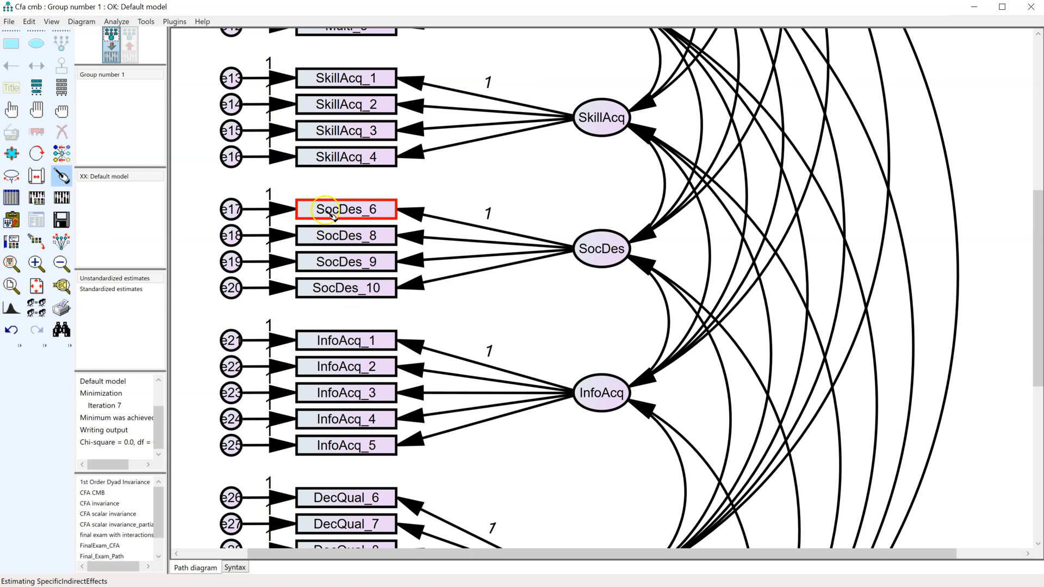
left_click(345, 261)
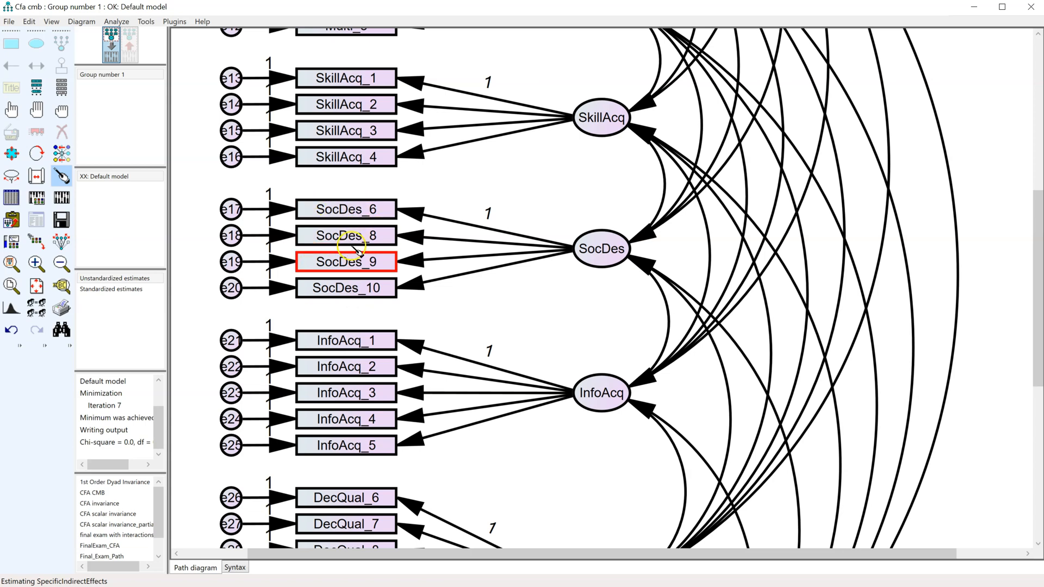
left_click(346, 287)
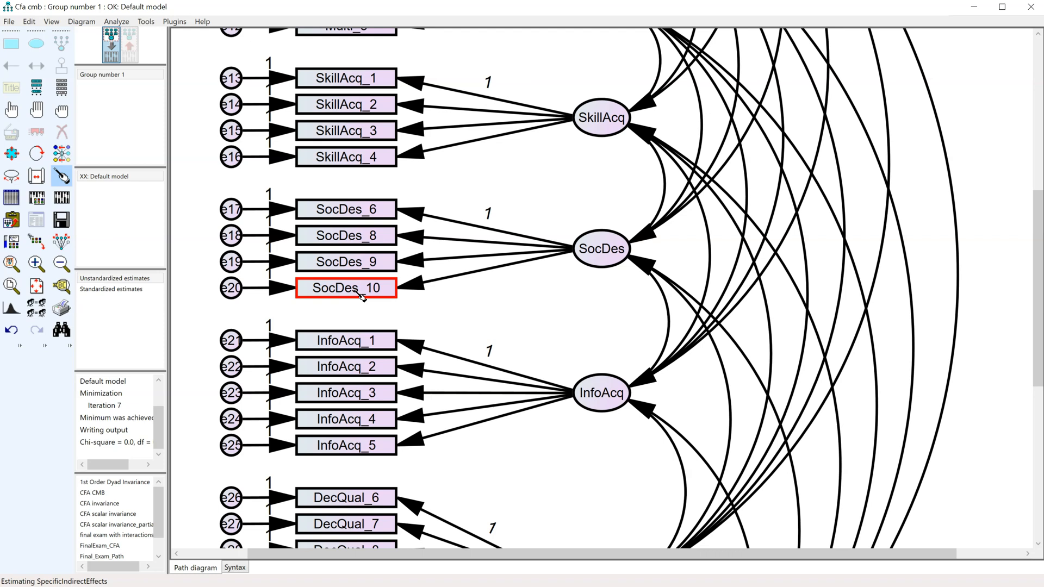
left_click(346, 235)
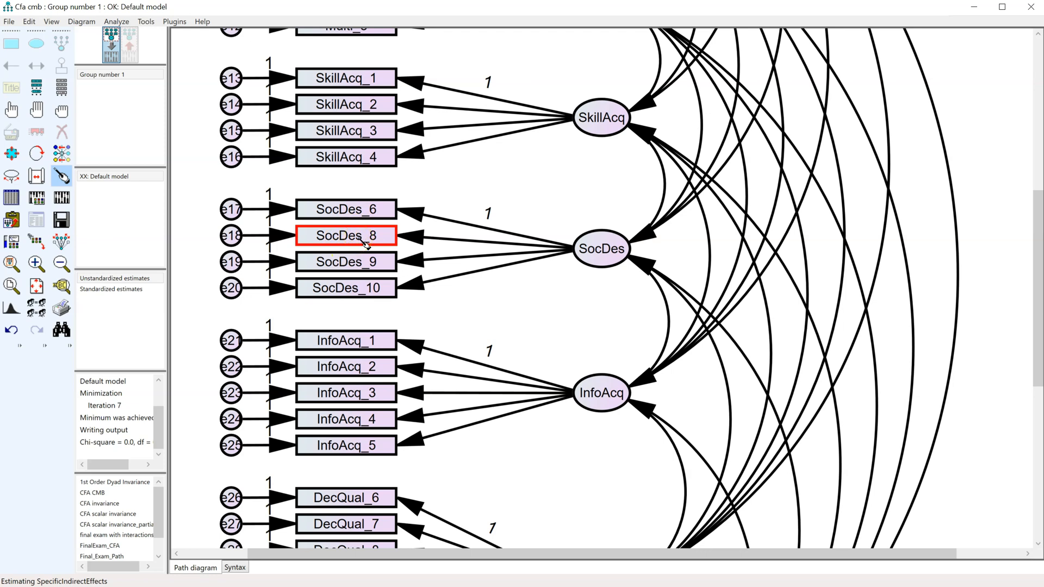
left_click(346, 209)
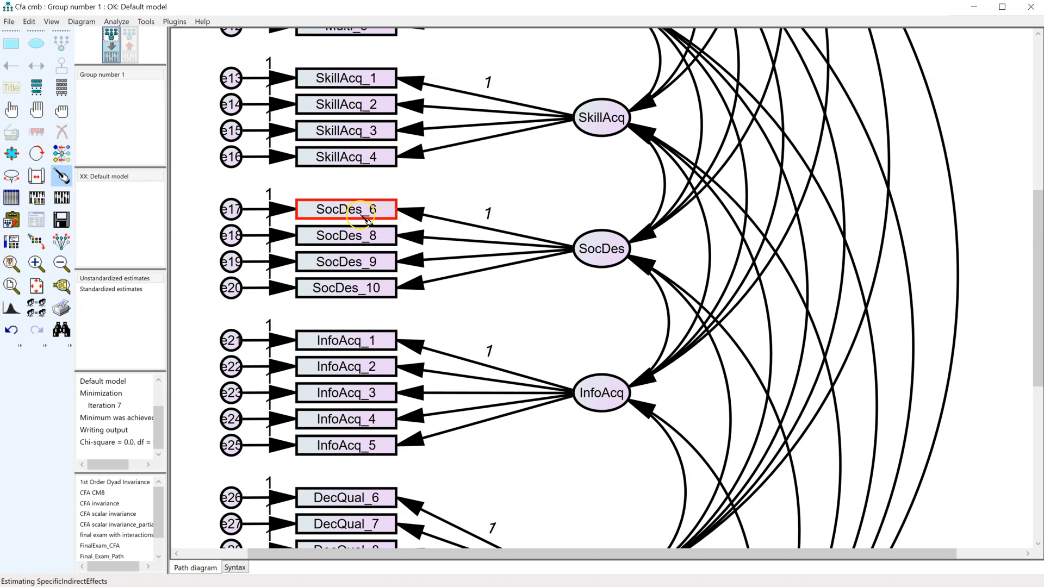
mouse_move(376, 181)
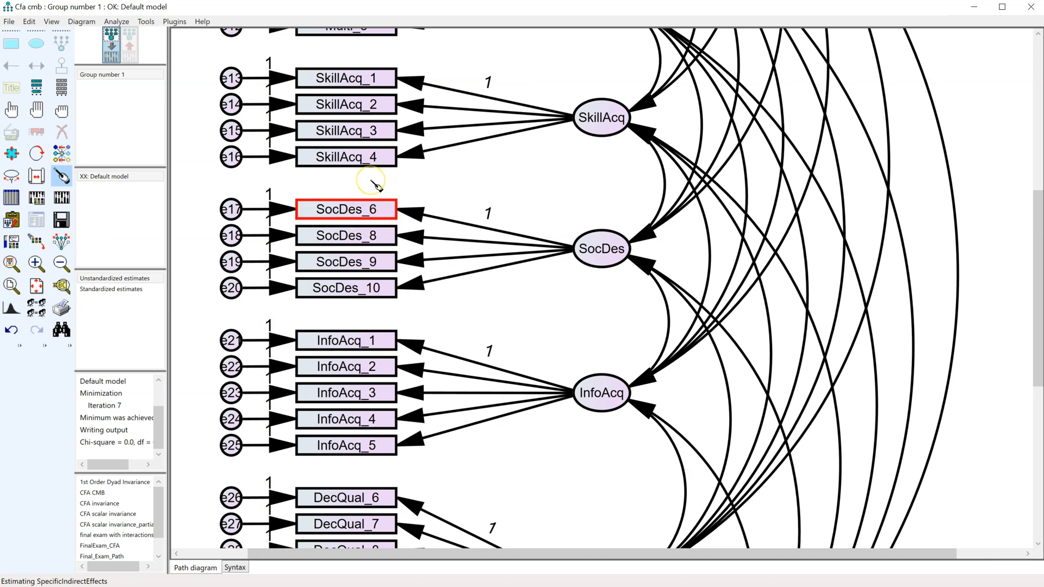
left_click(346, 287)
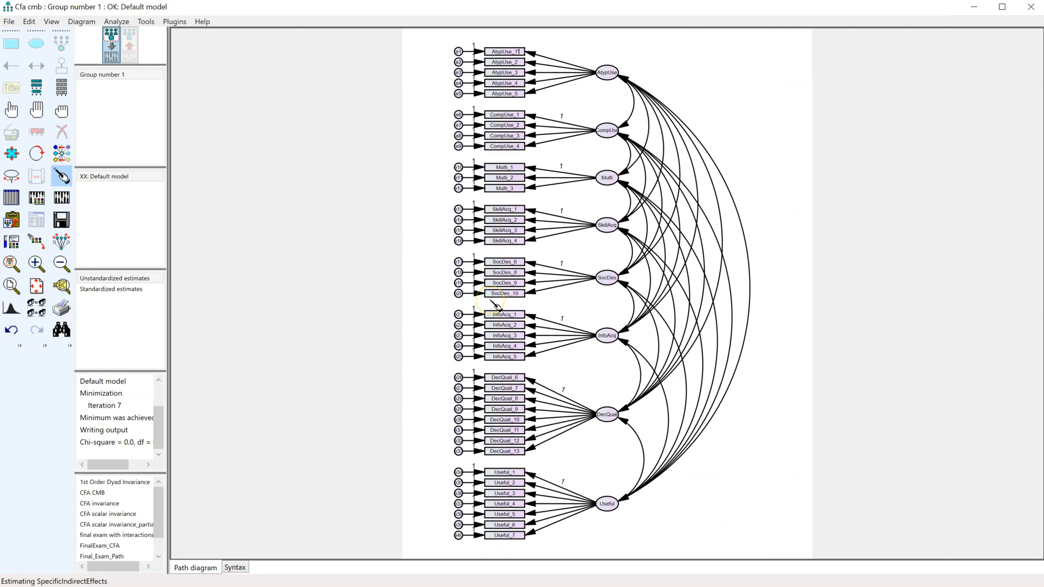
mouse_move(327, 230)
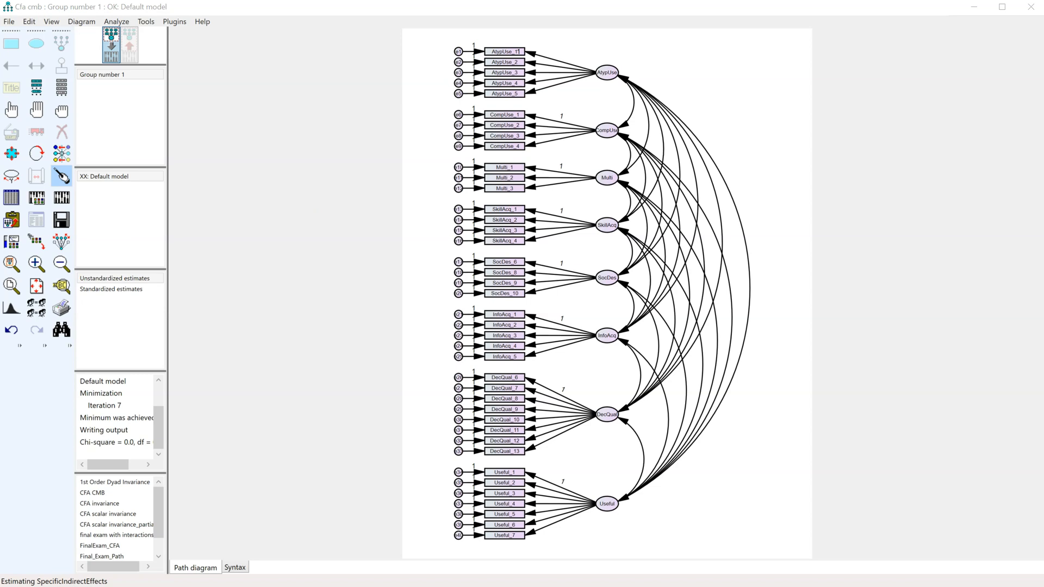
mouse_move(932, 153)
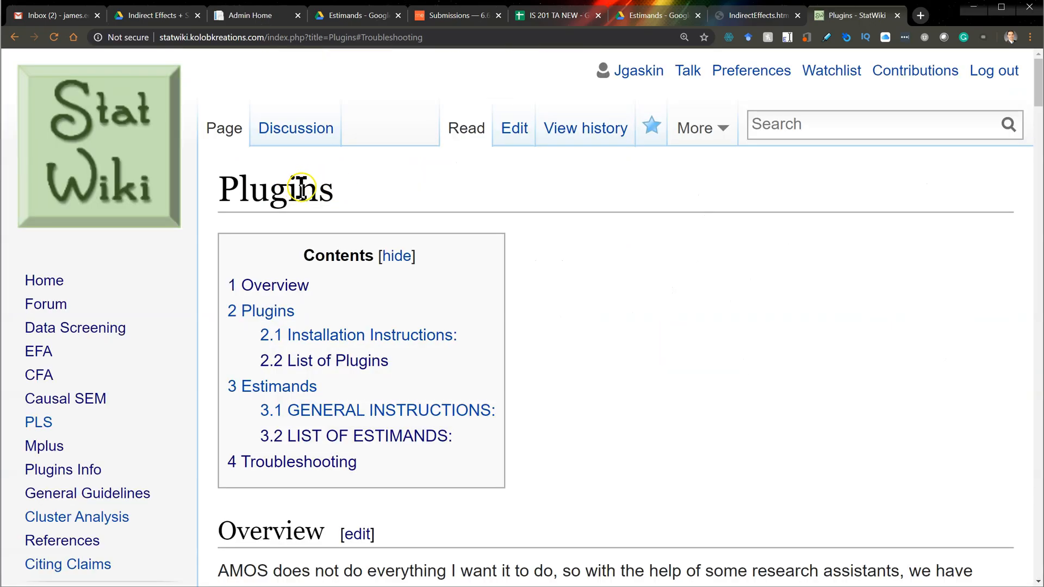
Scroll the StatWiki Plugins page to its plugins download link
scroll("down", 3)
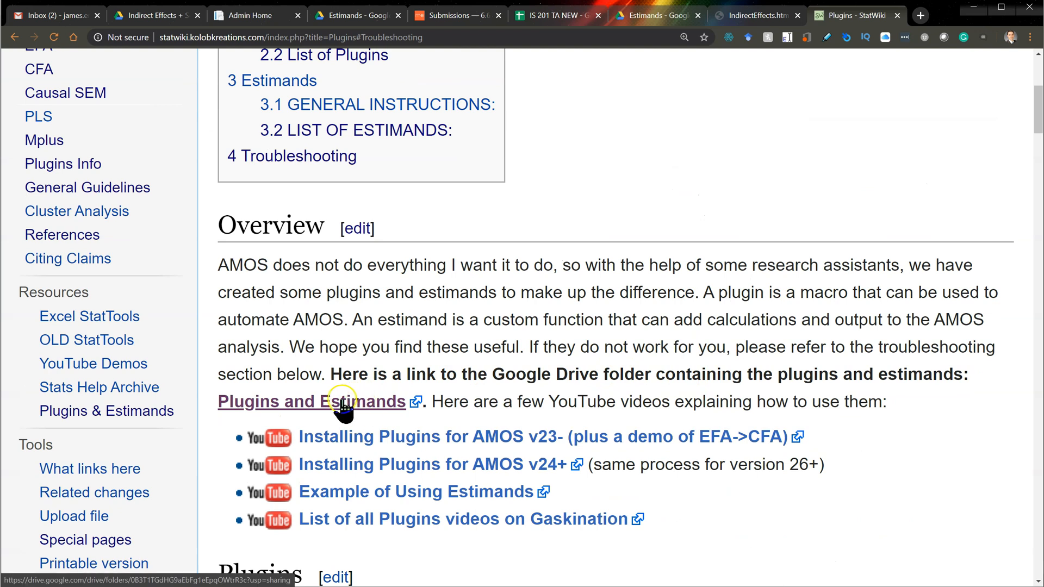